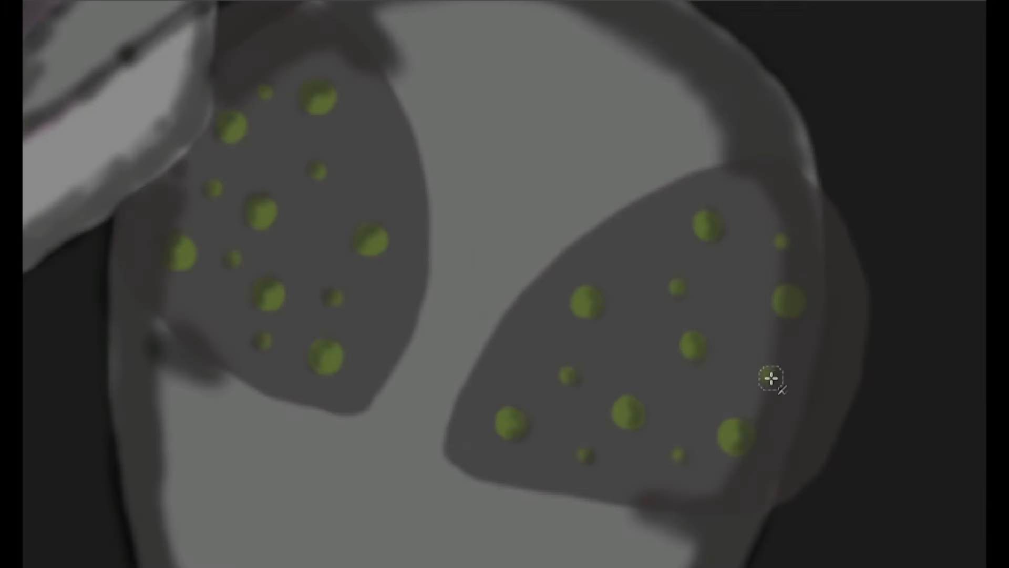
pyautogui.moveTo(150, 295)
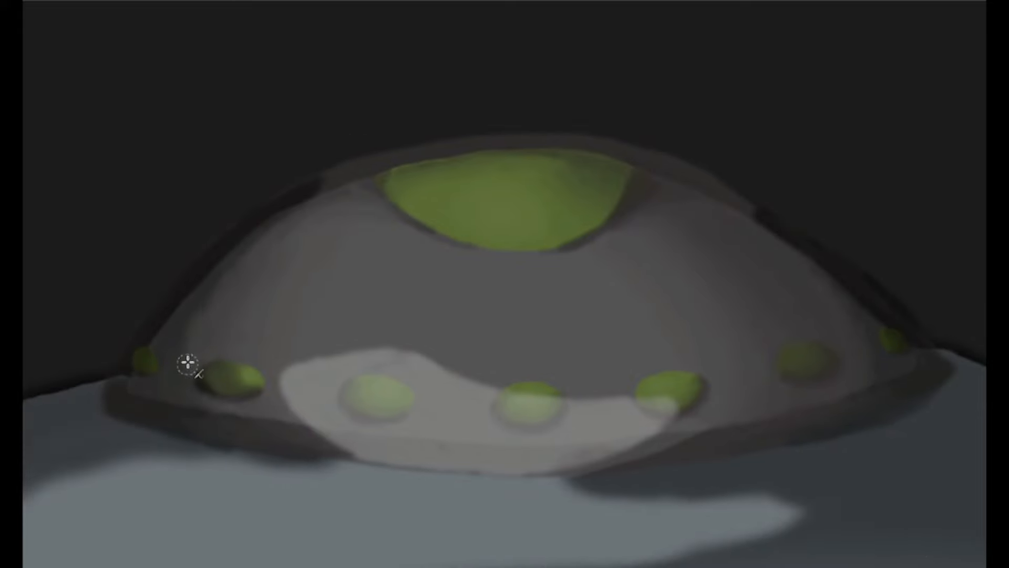
pyautogui.moveTo(702, 174)
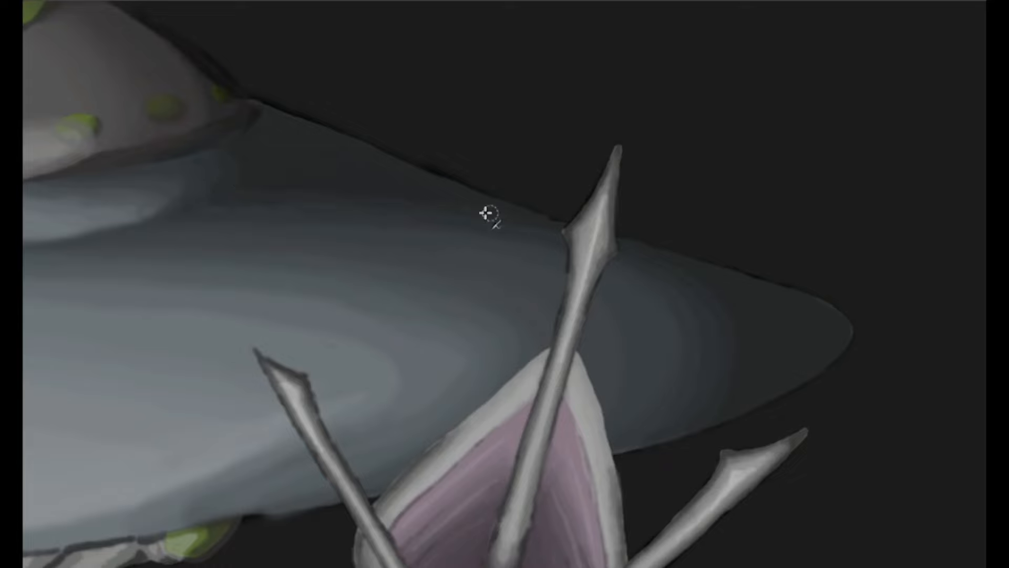
pyautogui.moveTo(654, 235)
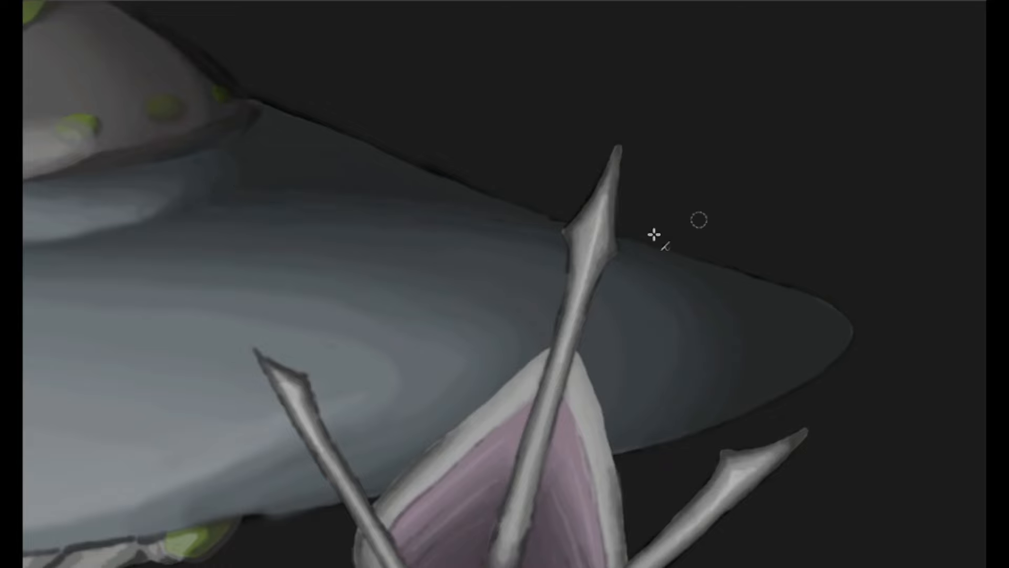